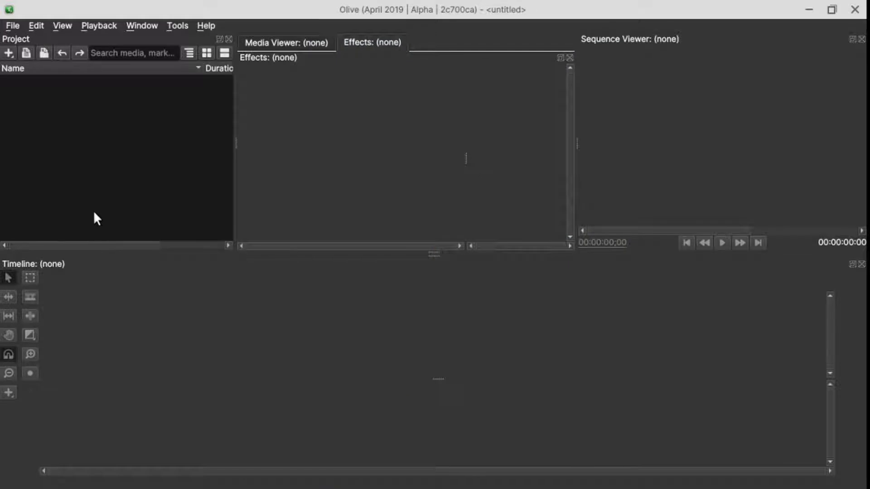
pyautogui.moveTo(94, 197)
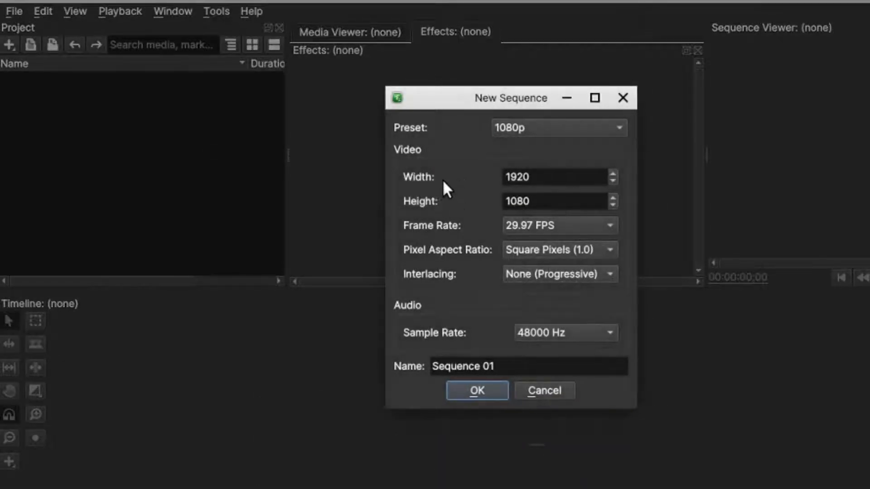
pyautogui.moveTo(468, 285)
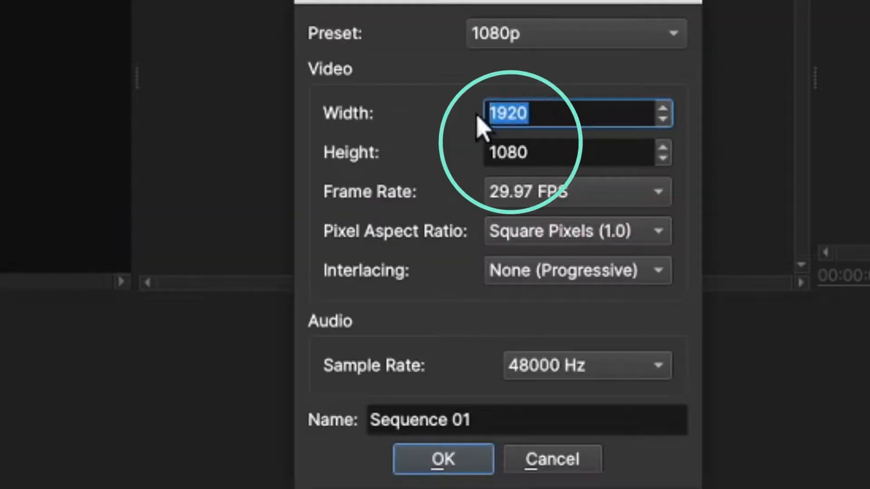
# Step: Enter 1080 as the new sequence's width and select the height value
pyautogui.write('1080')
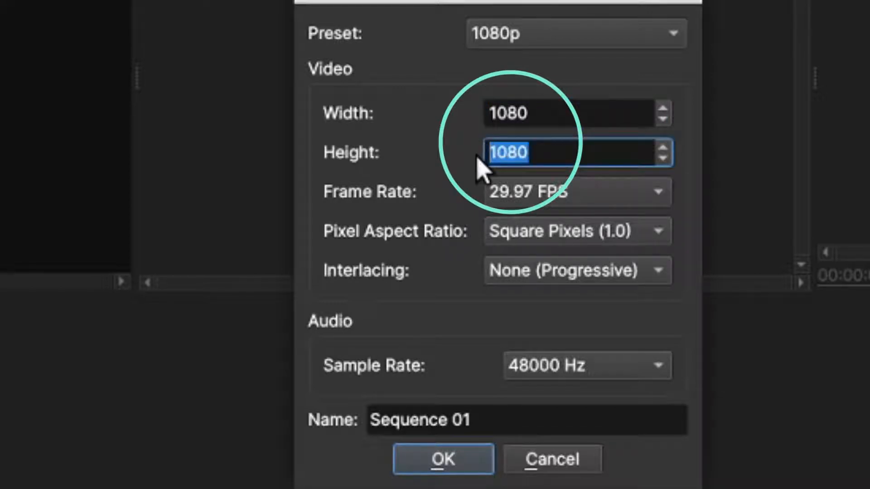
pyautogui.click(442, 459)
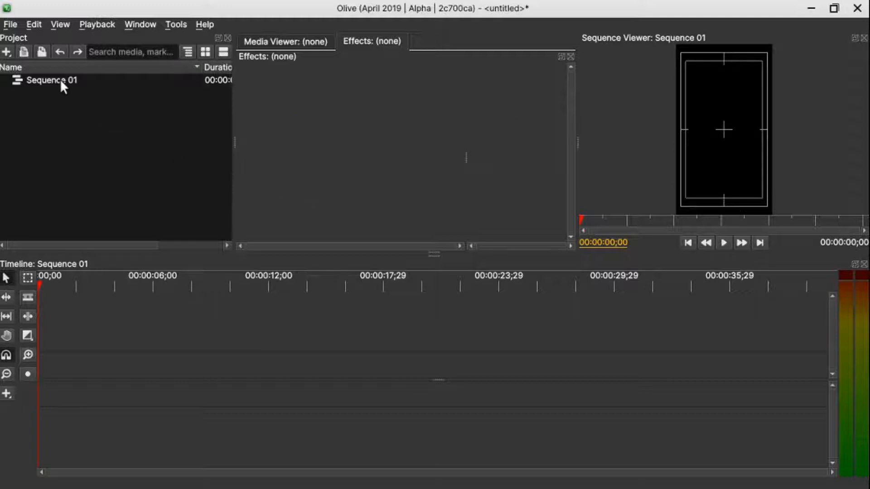
pyautogui.moveTo(53, 79)
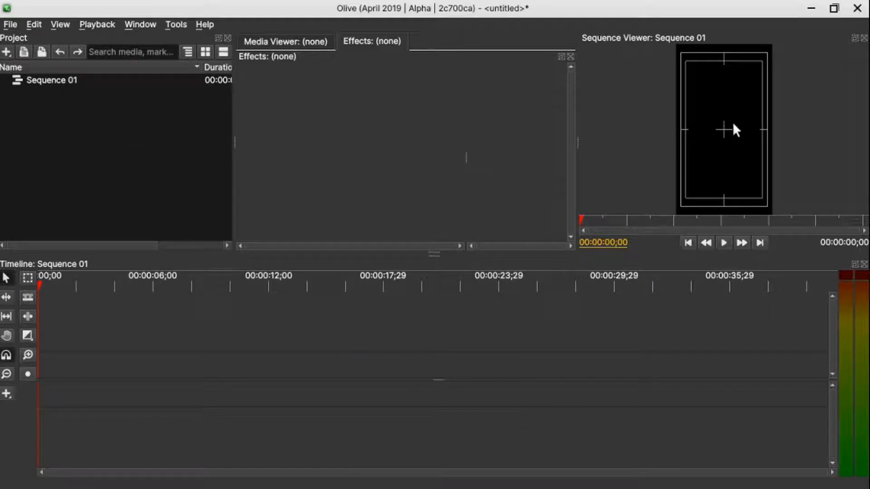
# Step: Select Sequence 01 in the Project panel
pyautogui.click(50, 79)
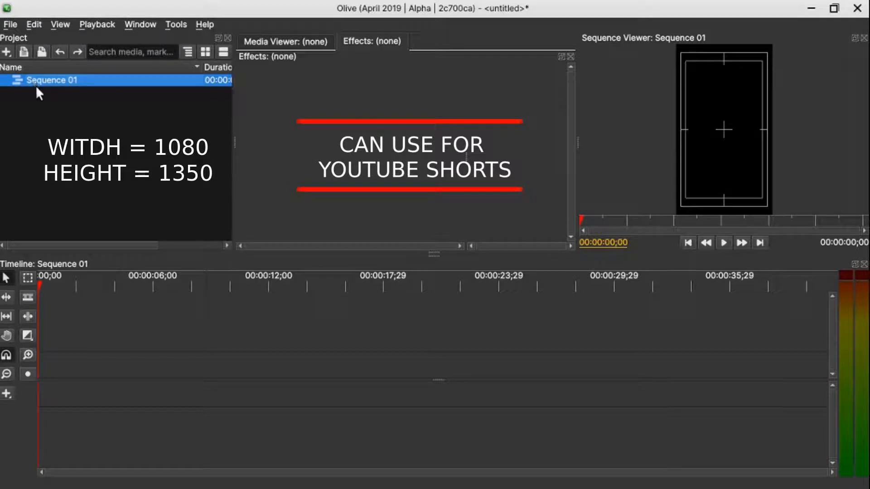
pyautogui.moveTo(54, 89)
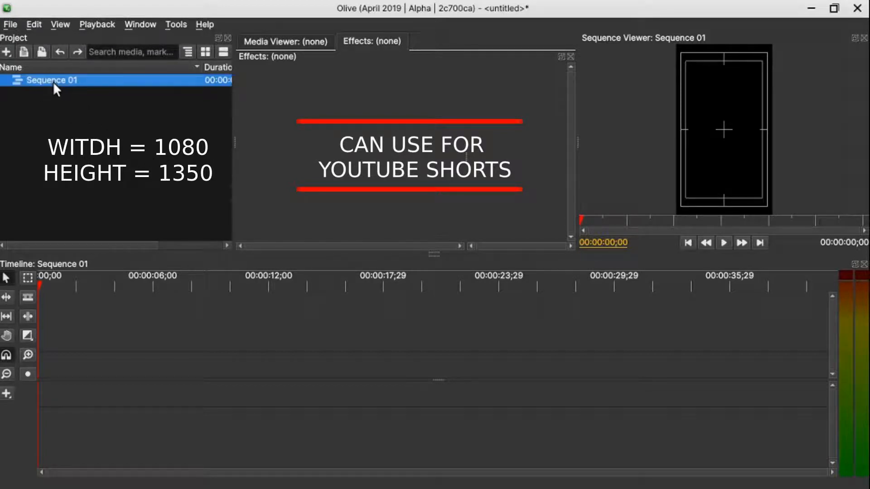
# Step: Edit Sequence 01's settings, changing its height to 1350 for a 1080×1350 frame
pyautogui.doubleClick(51, 80)
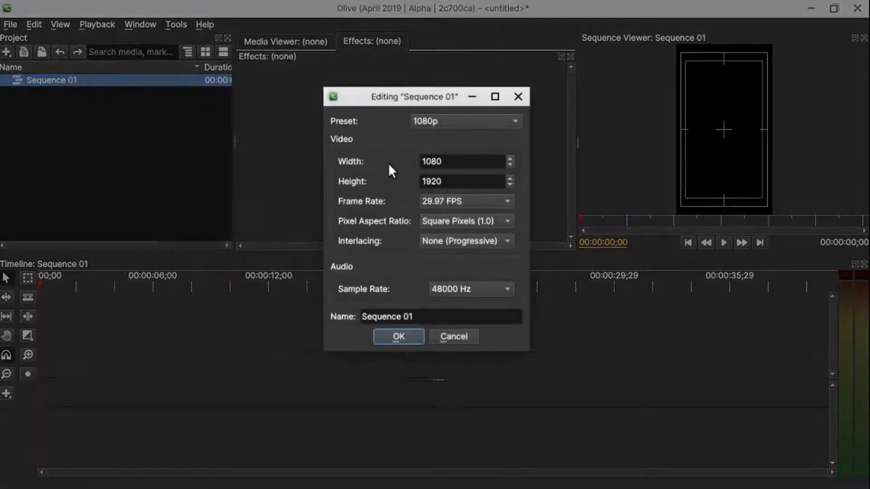
pyautogui.moveTo(344, 172)
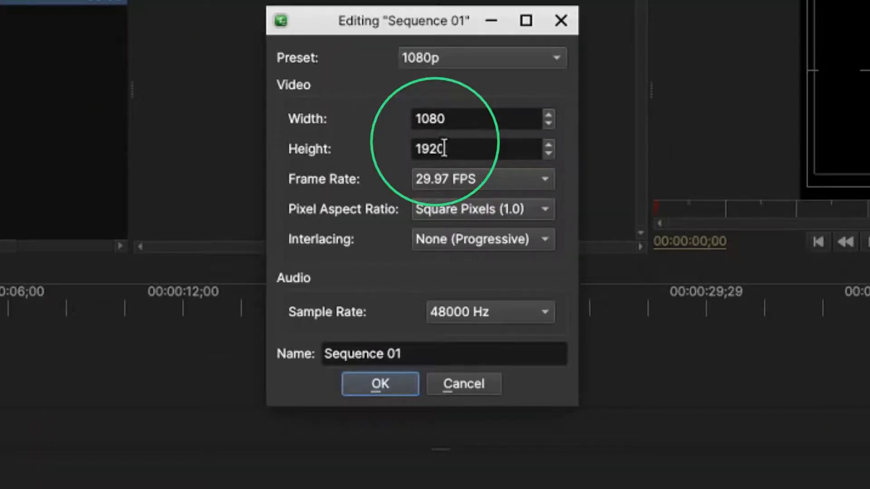
pyautogui.tripleClick(477, 149)
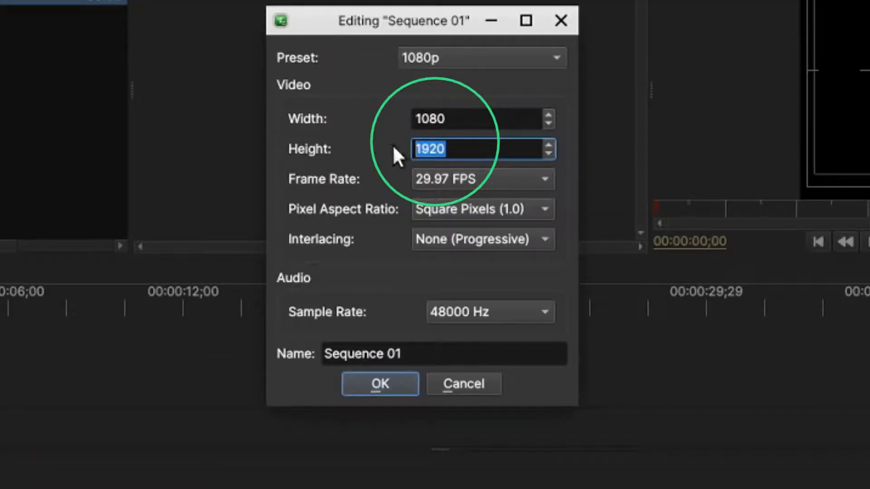
pyautogui.click(380, 384)
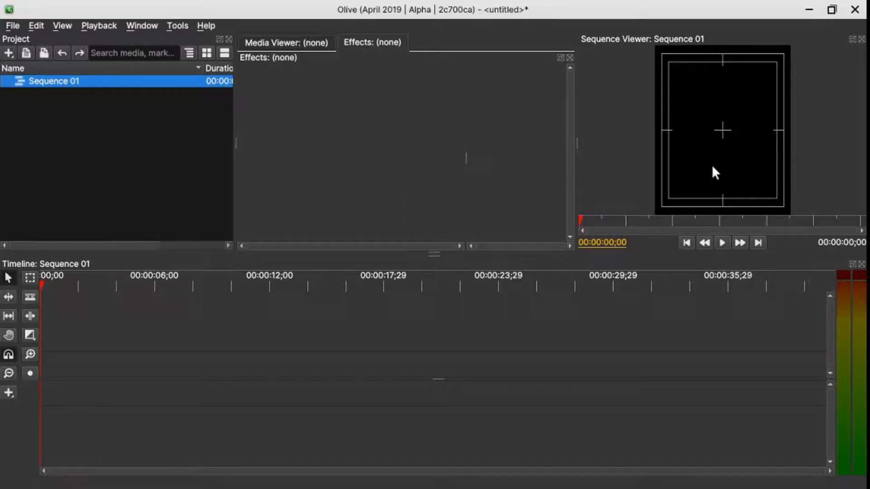
pyautogui.moveTo(715, 168)
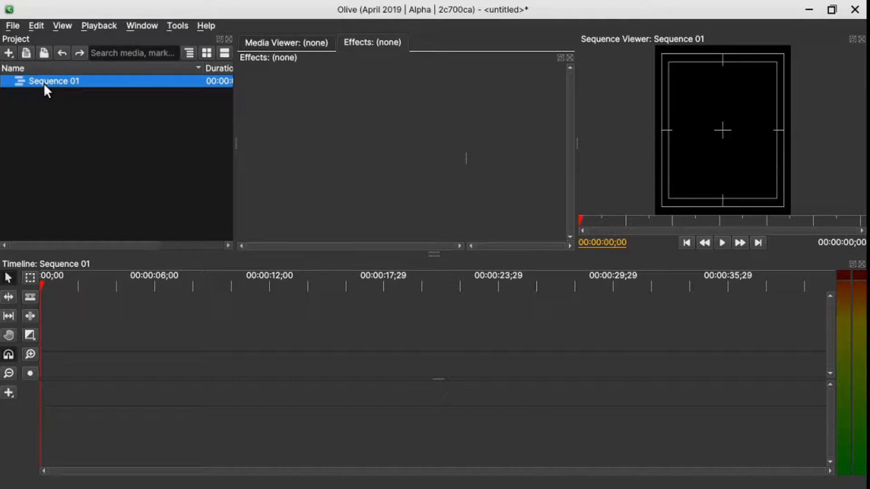
pyautogui.moveTo(53, 81)
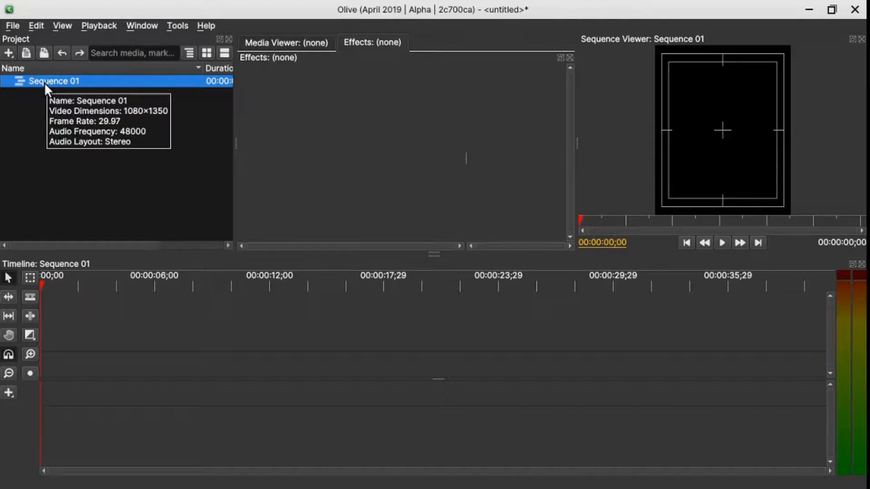
# Step: Edit Sequence 01 to set its height to 1080, making it 1080×1080 square
pyautogui.rightClick(53, 81)
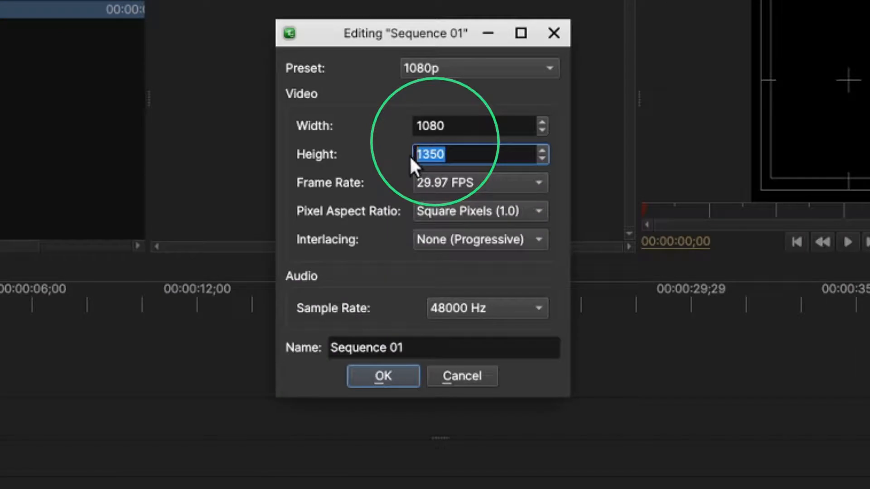
pyautogui.write('1080')
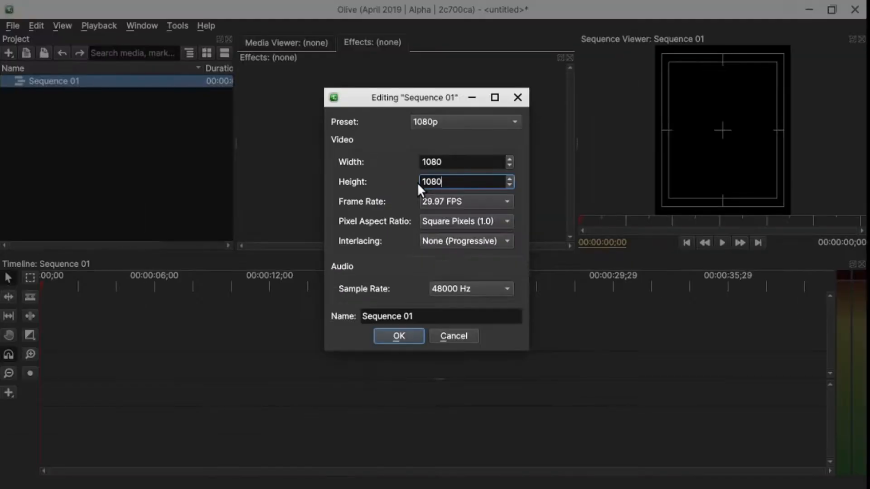
pyautogui.click(398, 336)
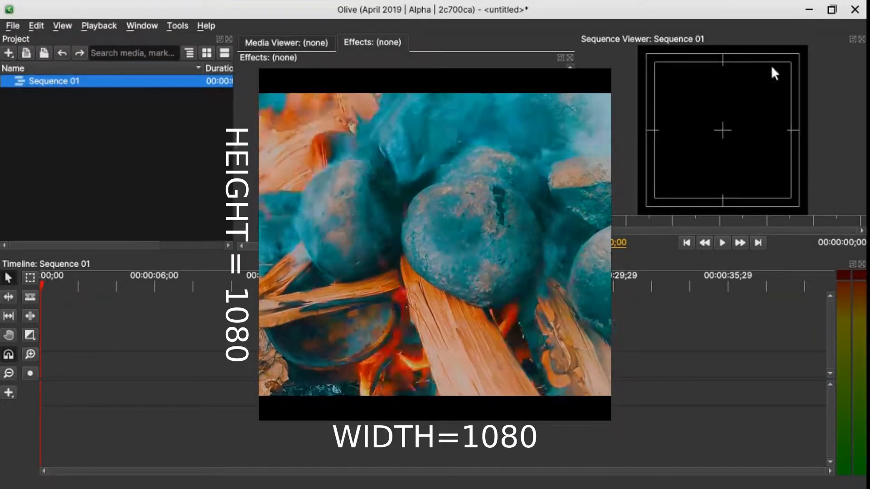